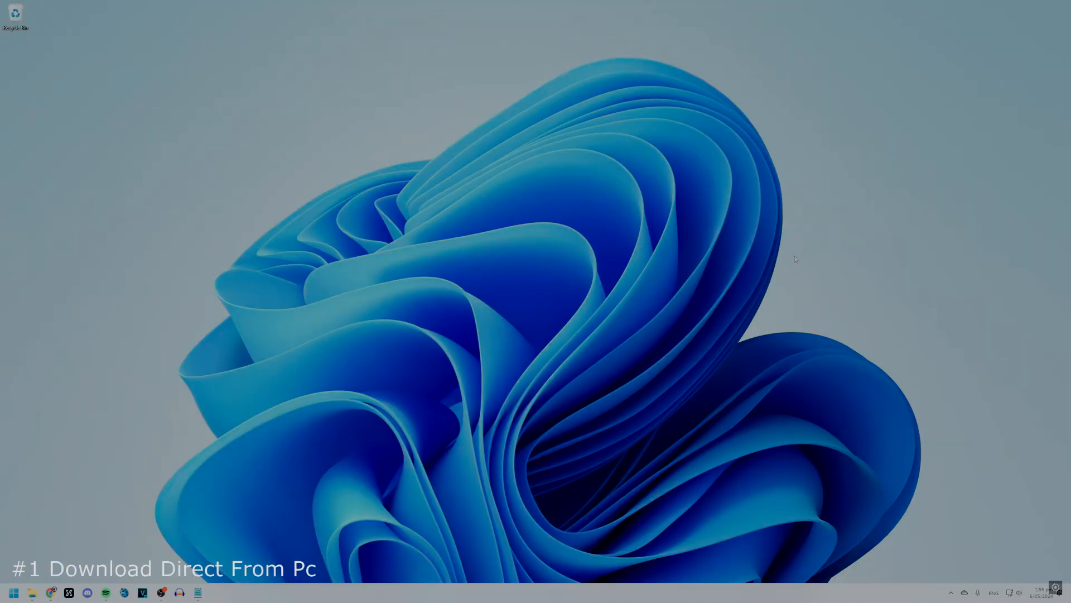
{"action": "mouse_move", "coordinate": [794, 252]}
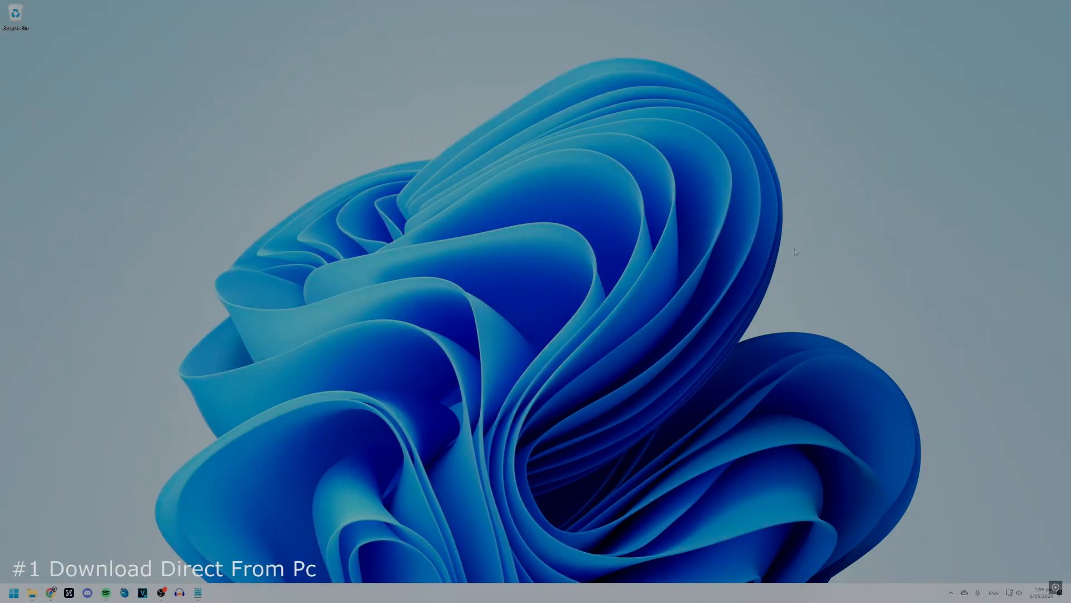
Show the Downloads settings page with download region, speed limit and auto-update options.
{"action": "left_click", "coordinate": [951, 592]}
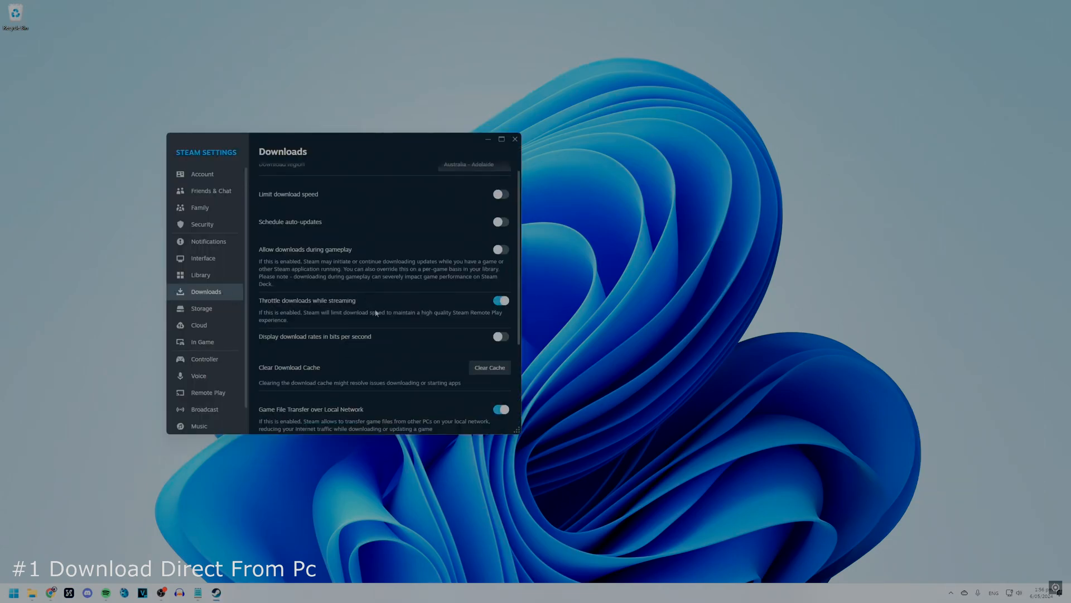
{"action": "scroll", "scroll_direction": "down", "scroll_amount": 3}
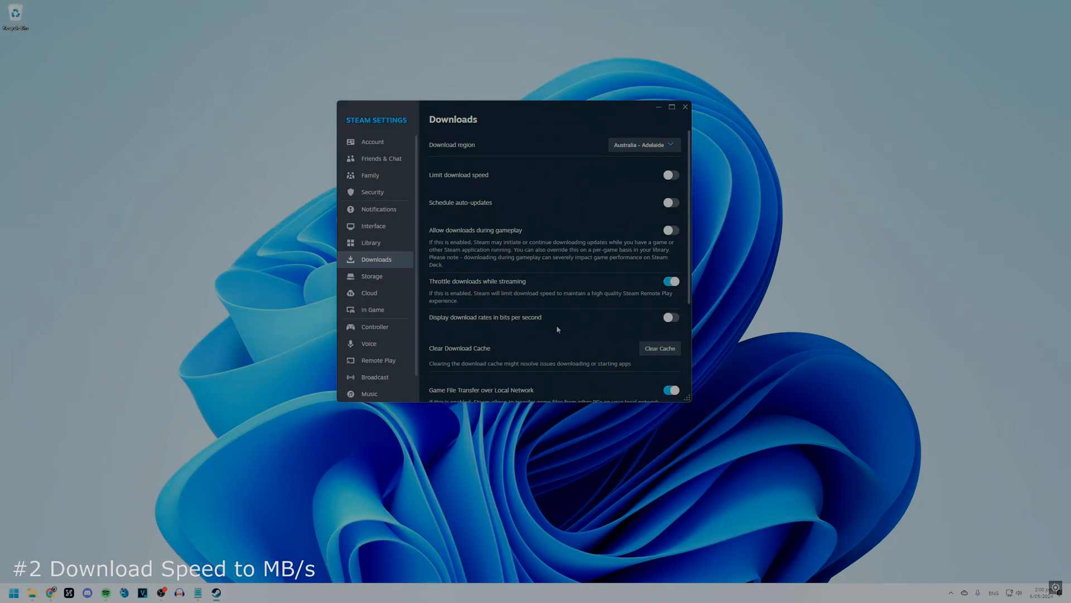
{"action": "mouse_move", "coordinate": [570, 325]}
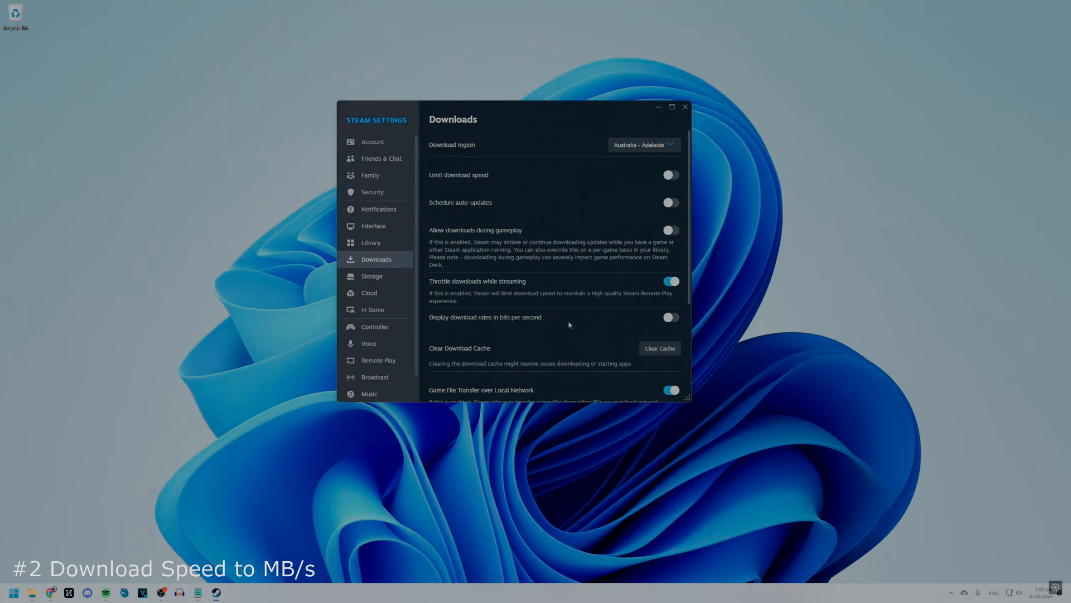
{"action": "mouse_move", "coordinate": [649, 324]}
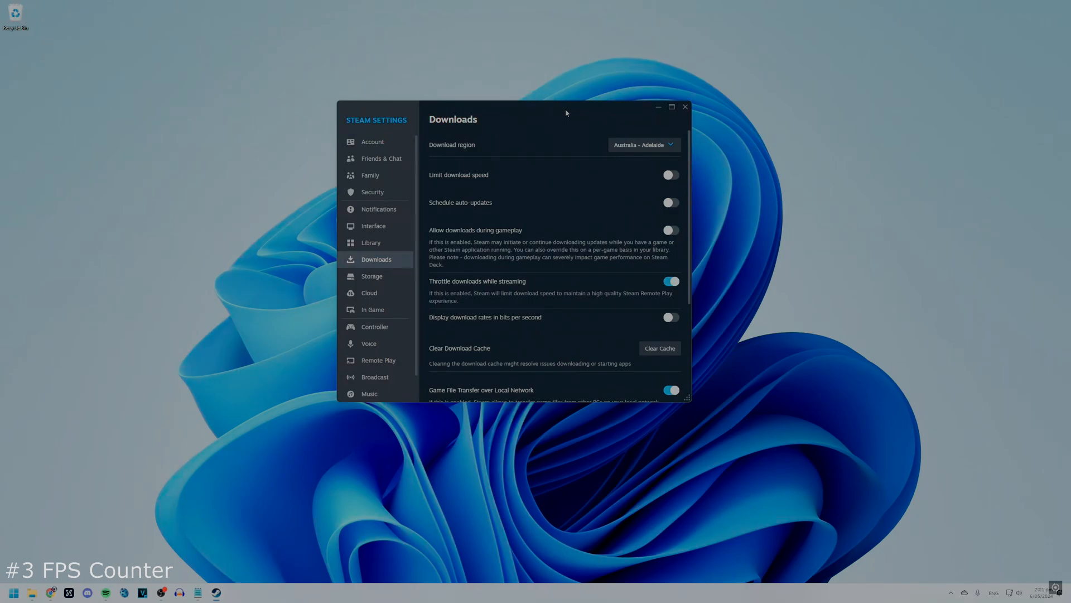
{"action": "left_click", "coordinate": [372, 310]}
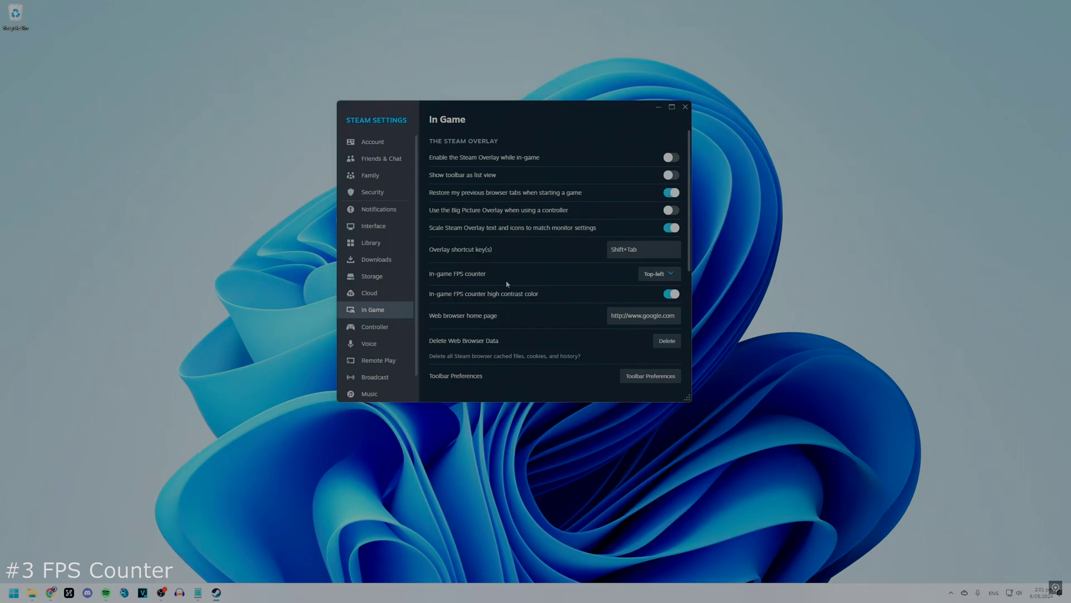
{"action": "left_click", "coordinate": [659, 274]}
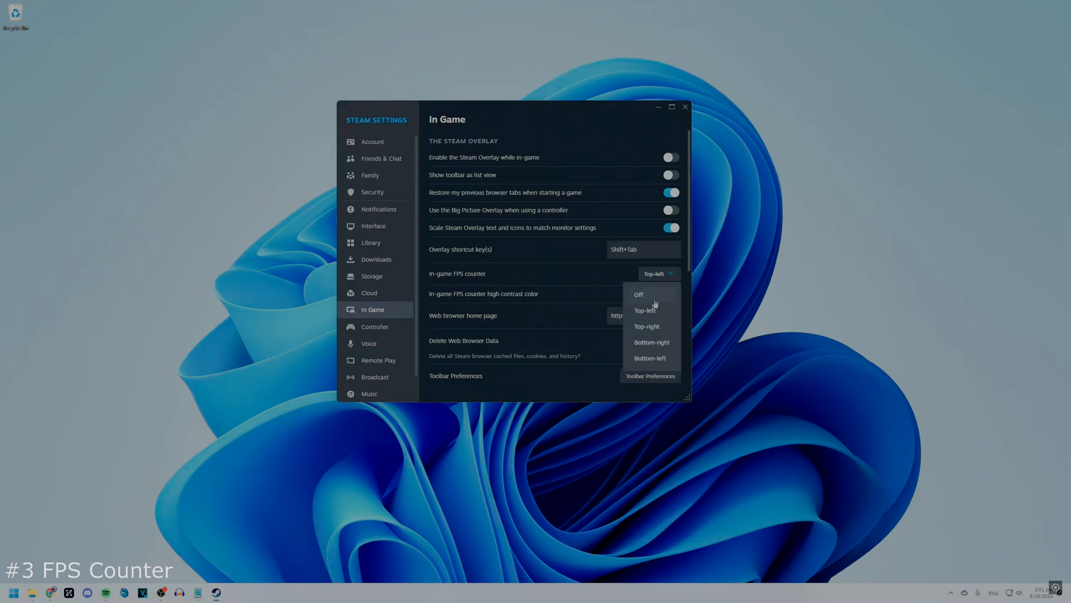
{"action": "mouse_move", "coordinate": [658, 317]}
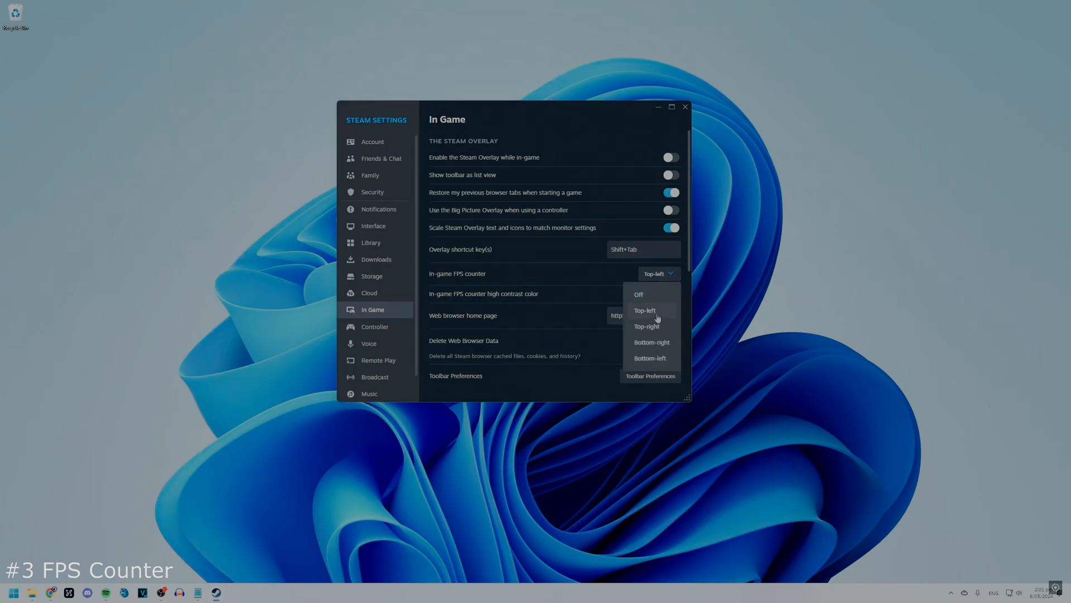
{"action": "left_click", "coordinate": [645, 311]}
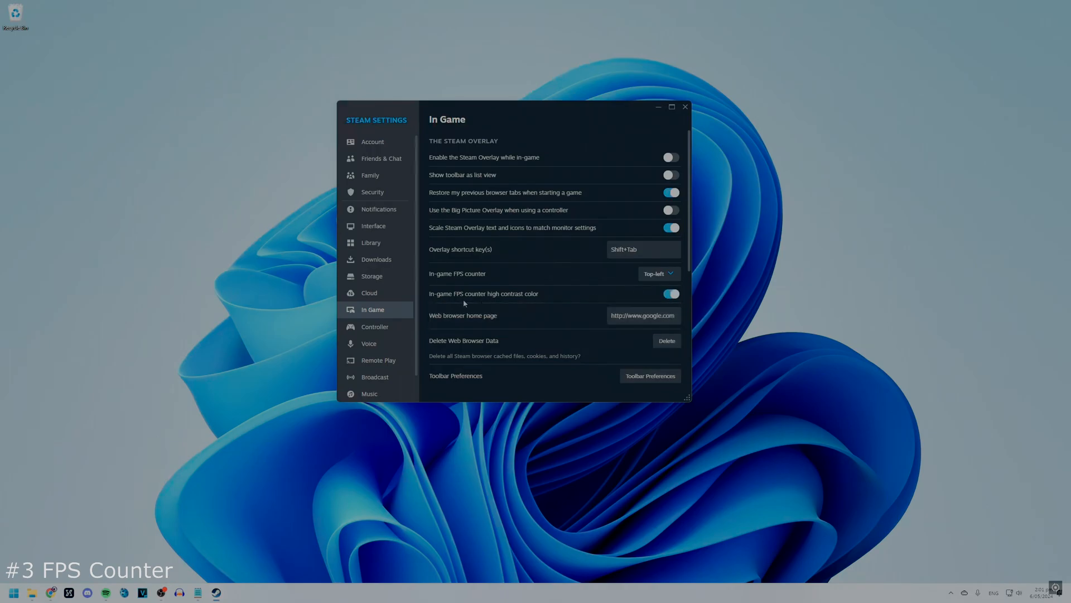
{"action": "mouse_move", "coordinate": [442, 300]}
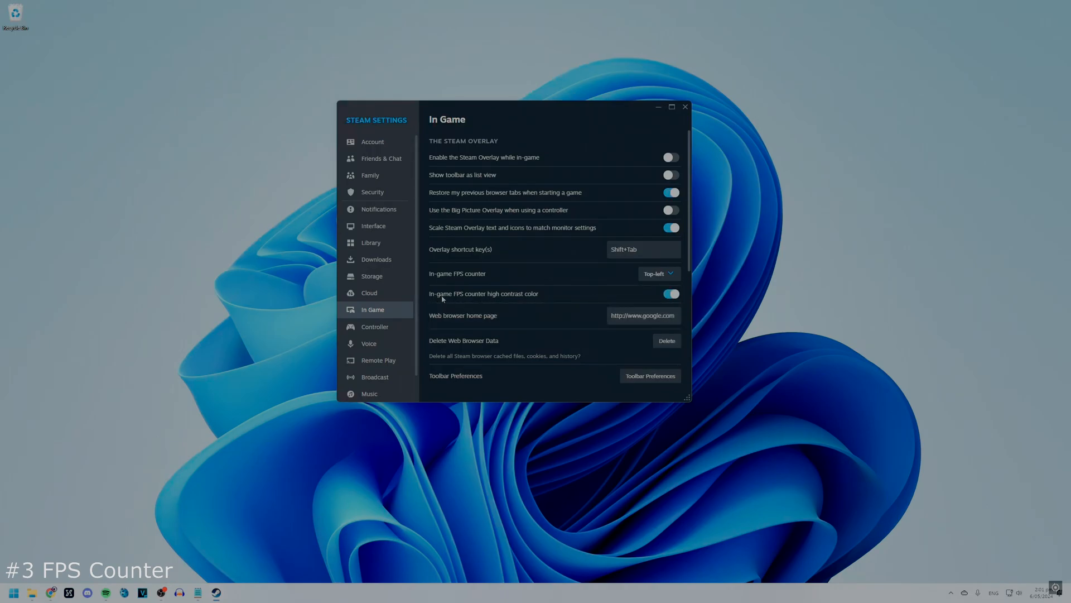
{"action": "mouse_move", "coordinate": [490, 302]}
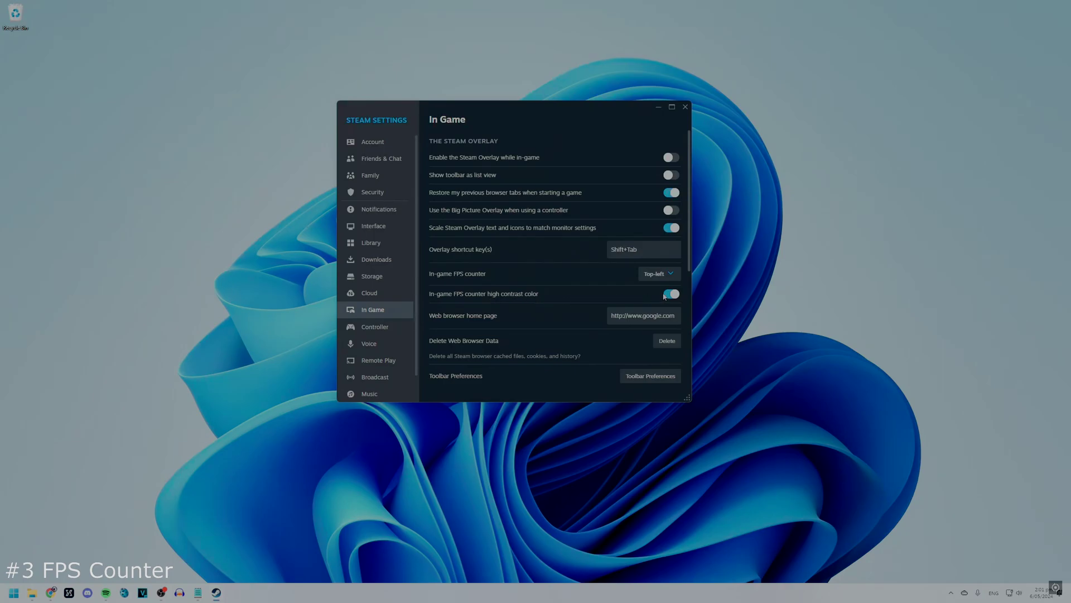
{"action": "left_click", "coordinate": [670, 294]}
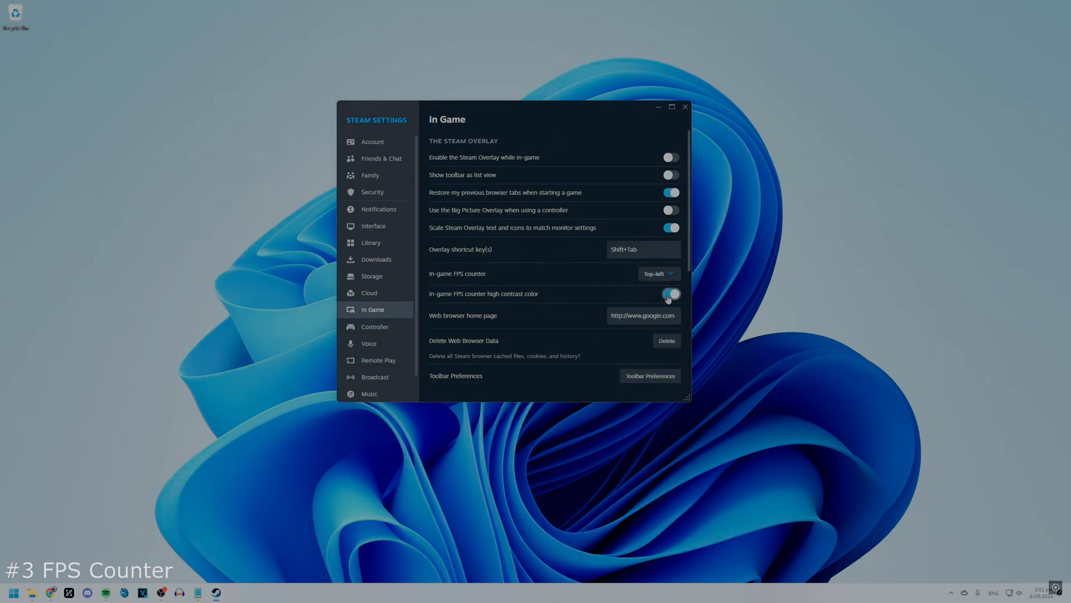
{"action": "left_click", "coordinate": [669, 294]}
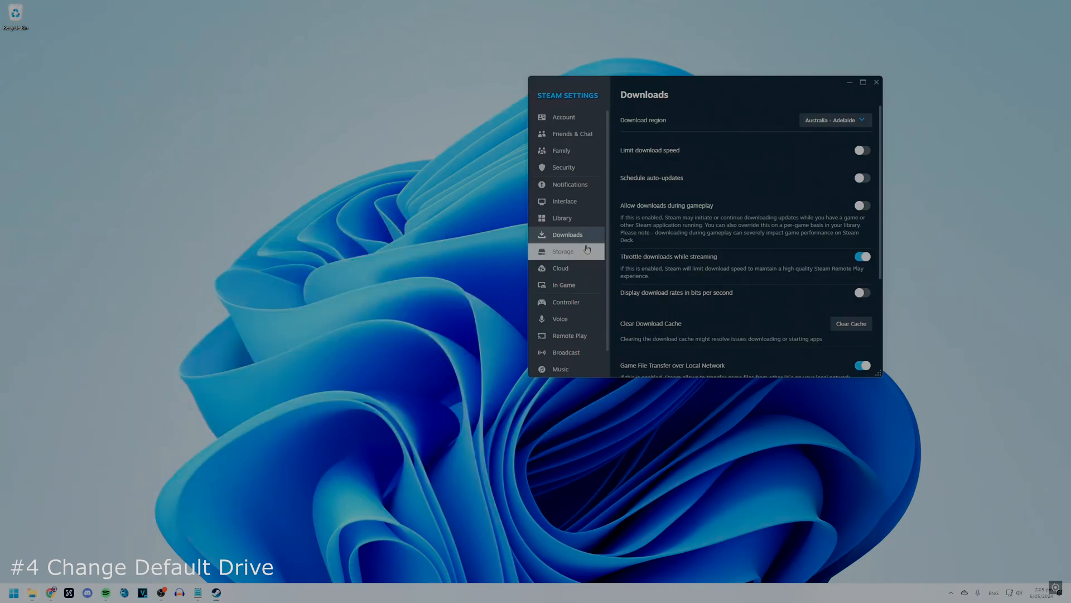
View the 19 games stored on the Storage (D:) drive.
{"action": "left_click", "coordinate": [563, 251]}
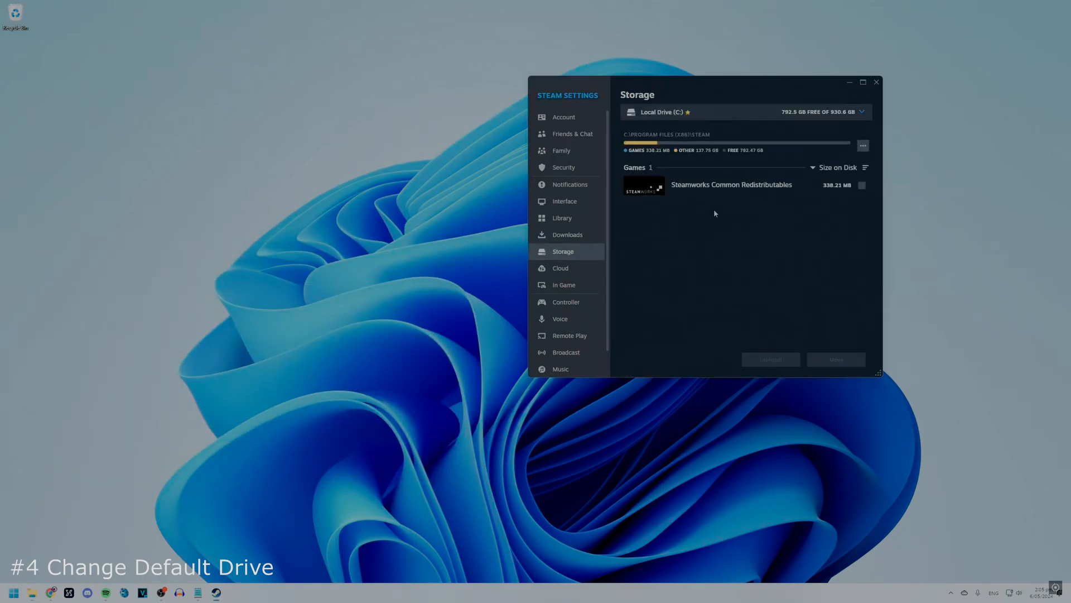
{"action": "left_click", "coordinate": [863, 111]}
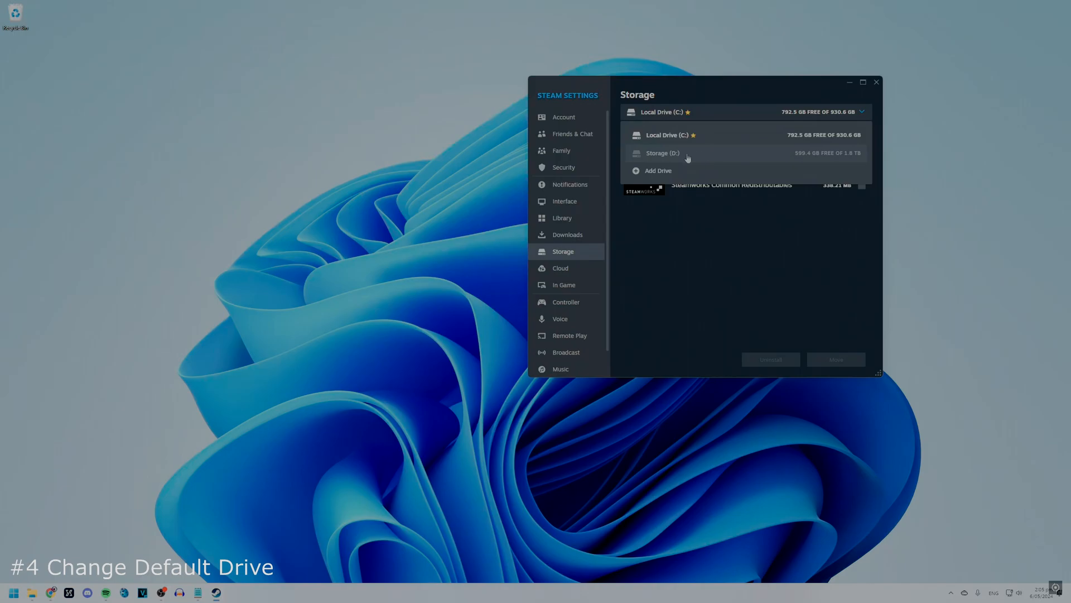
{"action": "left_click", "coordinate": [663, 153]}
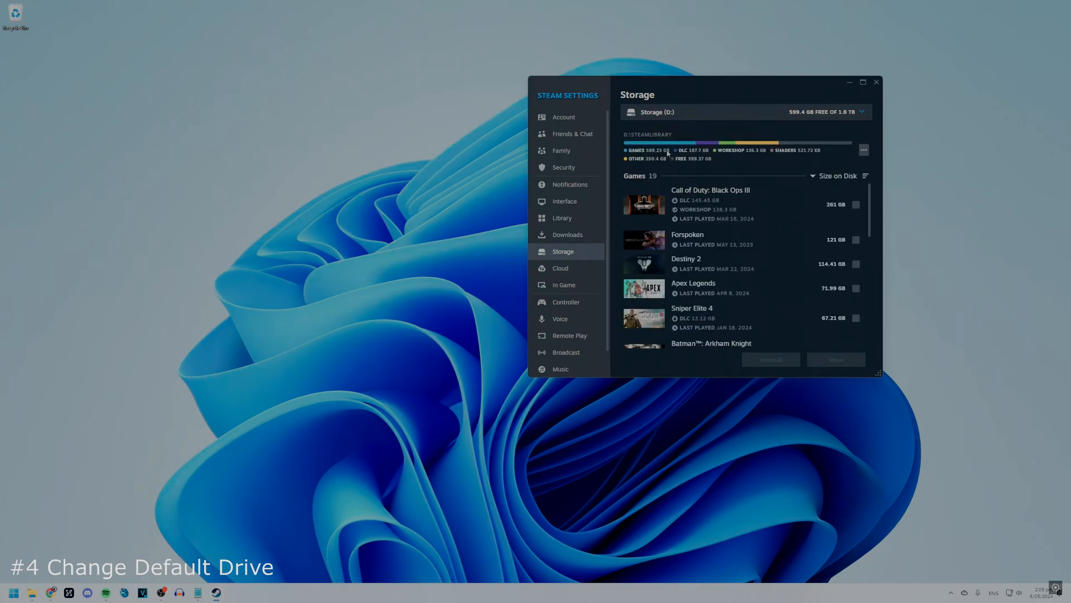
{"action": "mouse_move", "coordinate": [864, 150]}
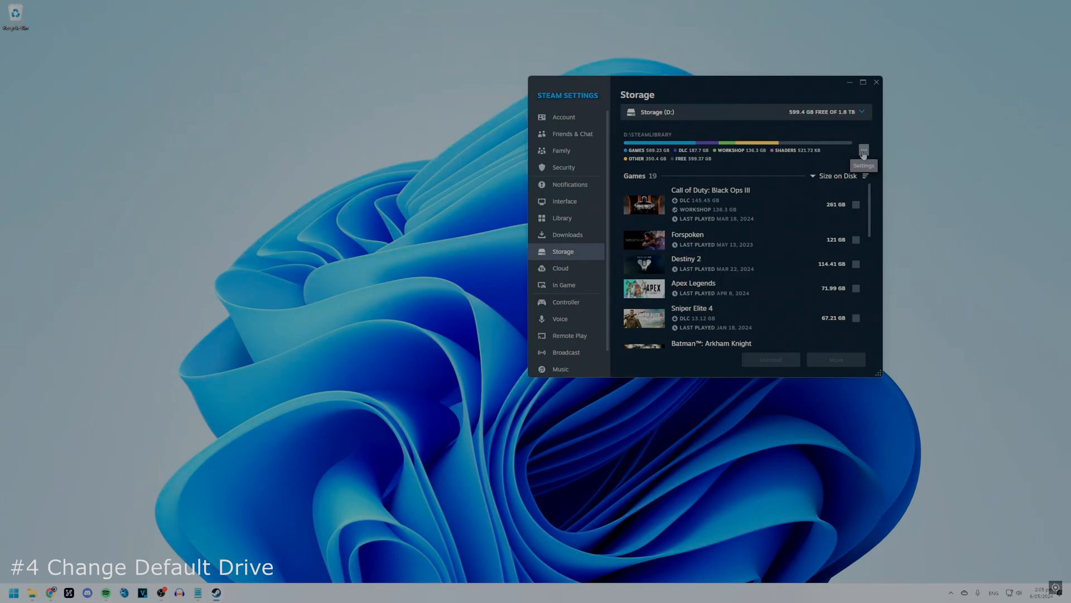
Make Storage (D:) the default install drive and stay on its game list.
{"action": "left_click", "coordinate": [864, 150]}
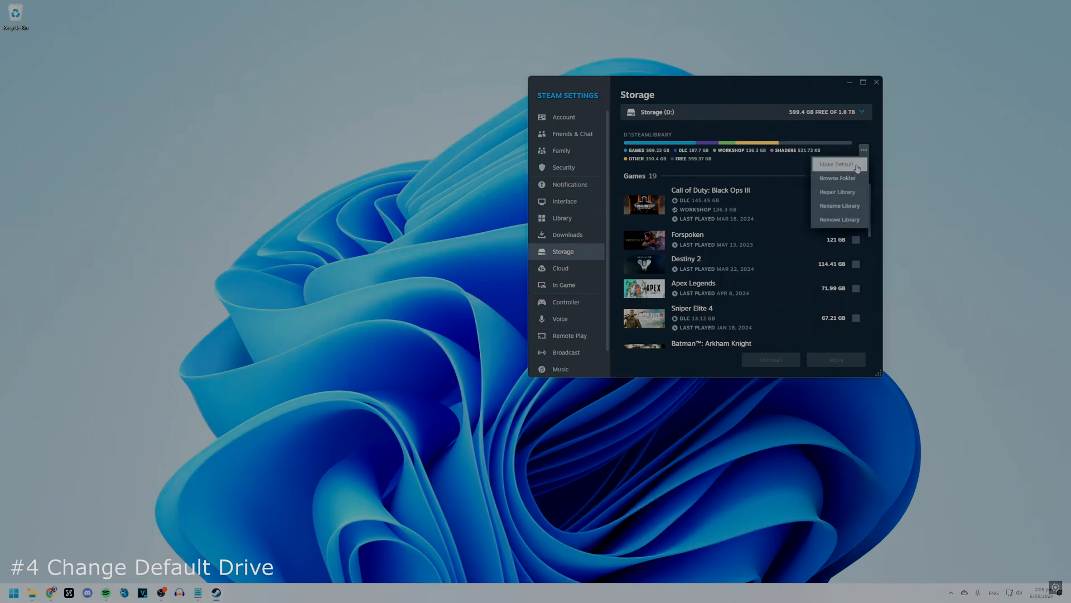
{"action": "left_click", "coordinate": [836, 164]}
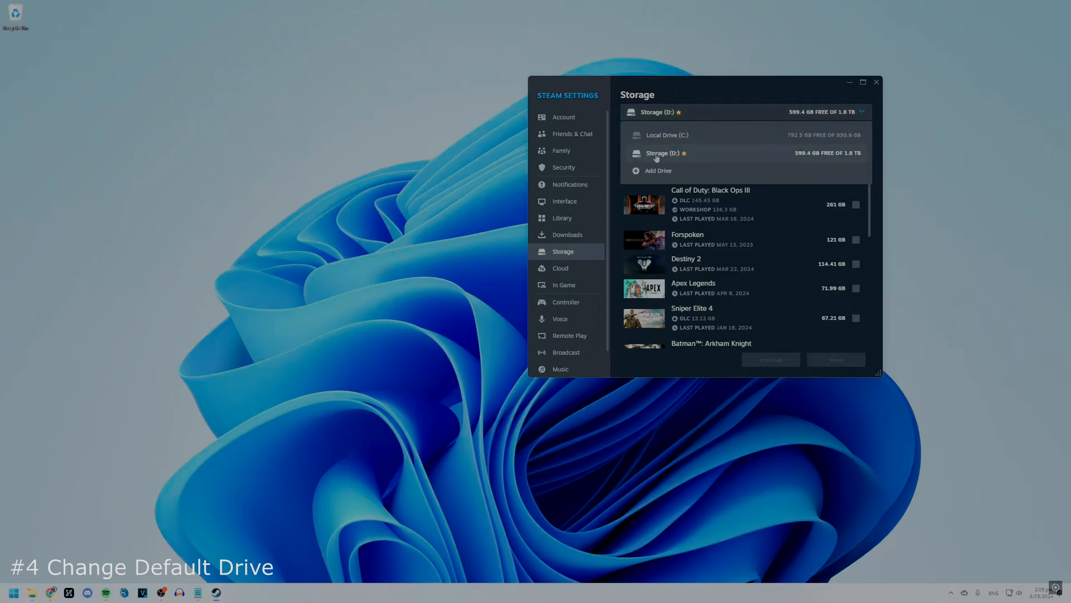
{"action": "mouse_move", "coordinate": [686, 138]}
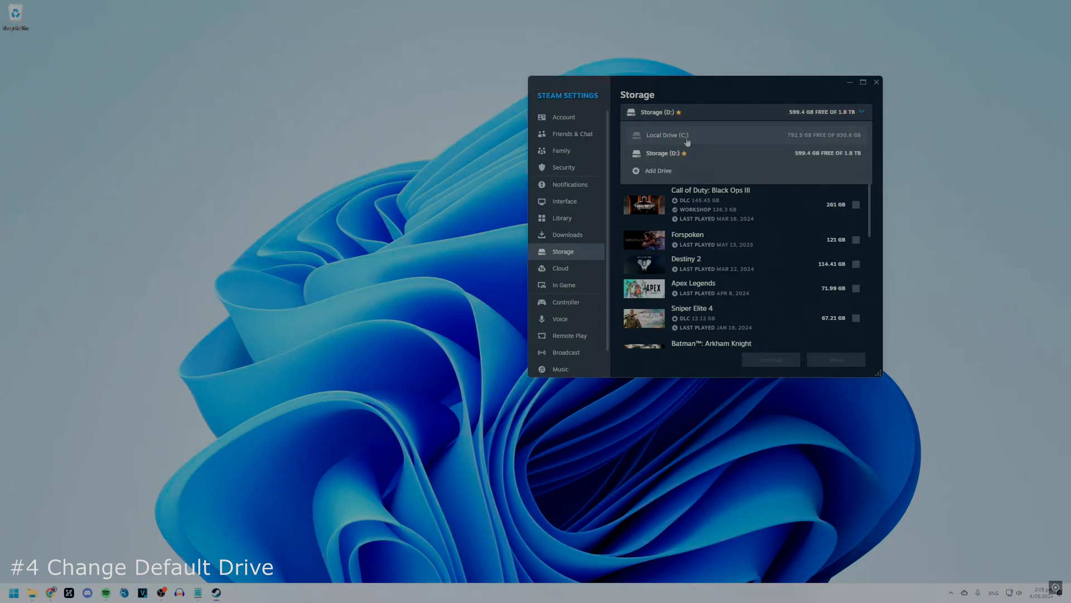
{"action": "left_click", "coordinate": [669, 153]}
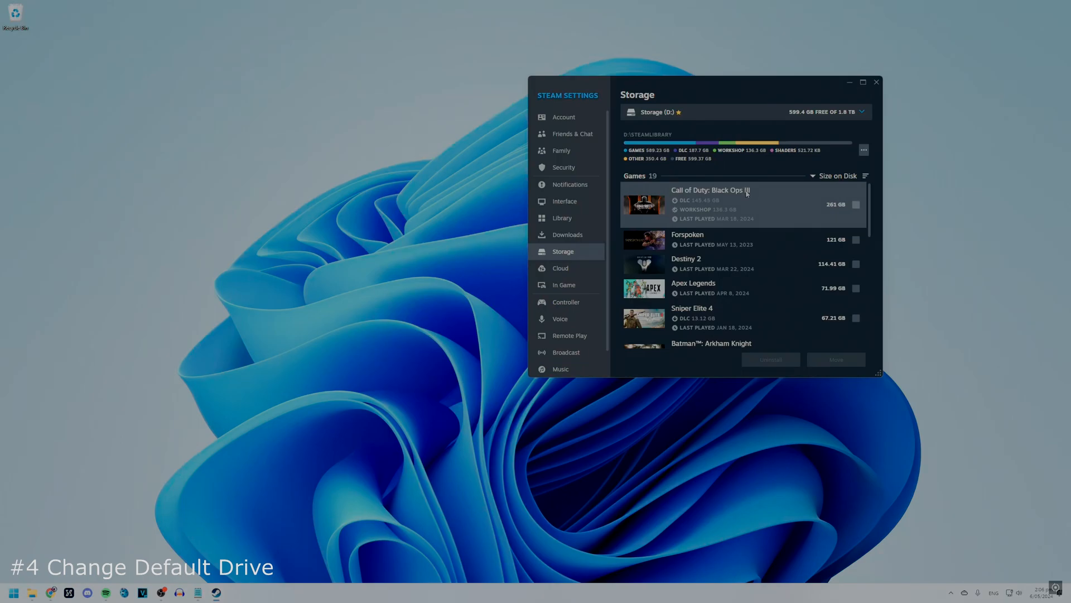
{"action": "mouse_move", "coordinate": [749, 194]}
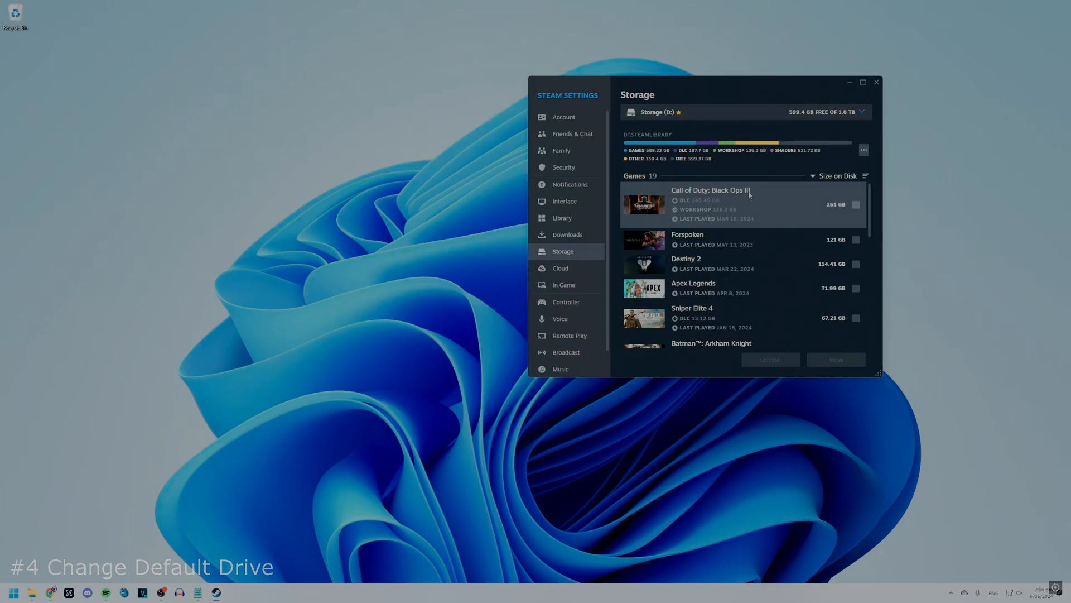
Start moving Steamworks Common Redistributables from Local Drive (C:) to Storage (D:), then cancel it.
{"action": "left_click", "coordinate": [872, 111]}
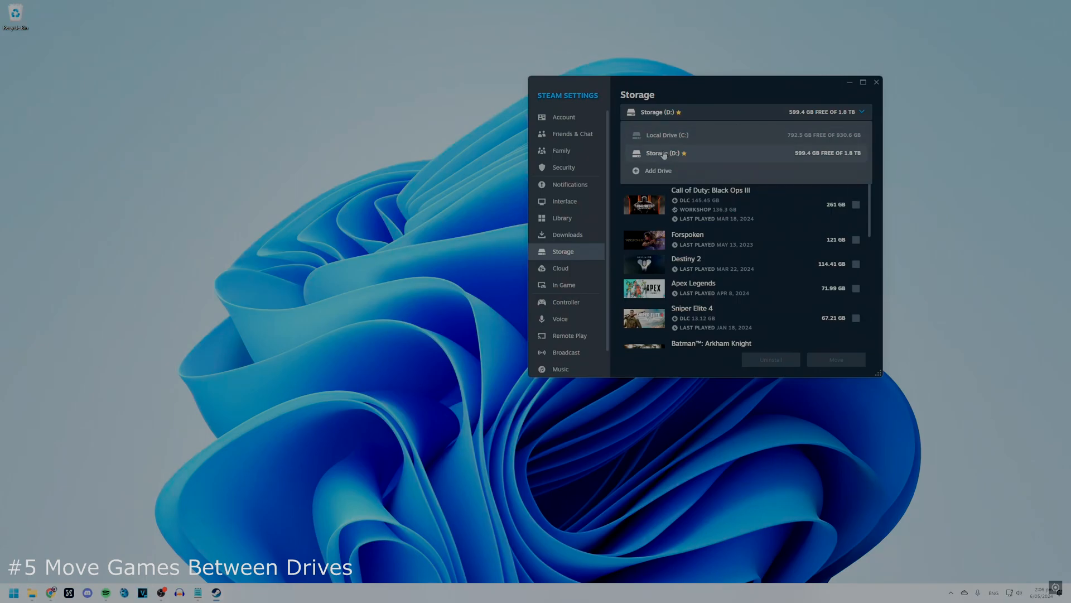
{"action": "left_click", "coordinate": [667, 135]}
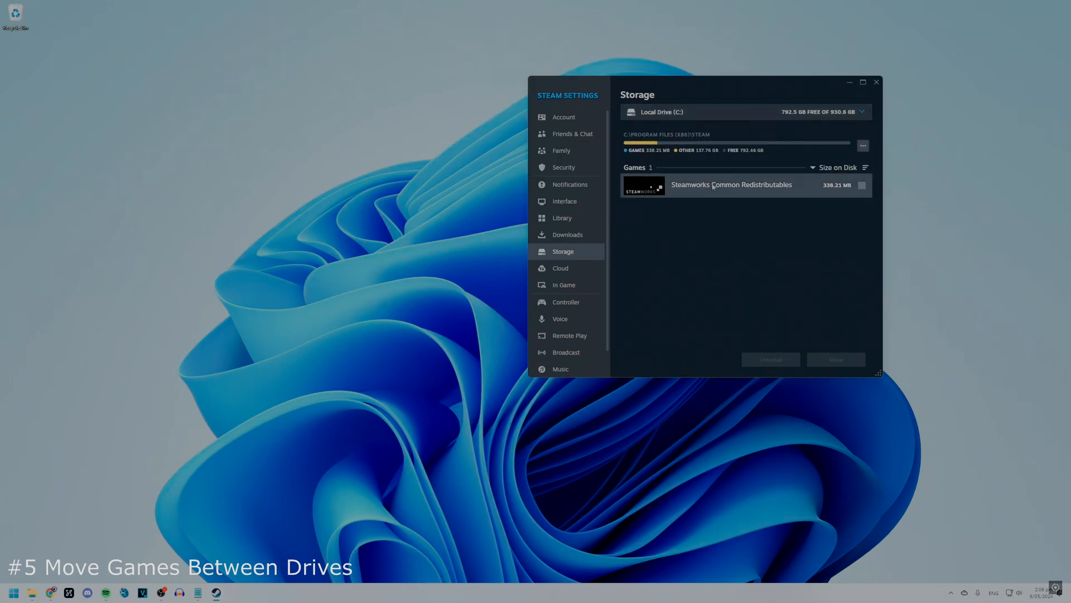
{"action": "mouse_move", "coordinate": [764, 192]}
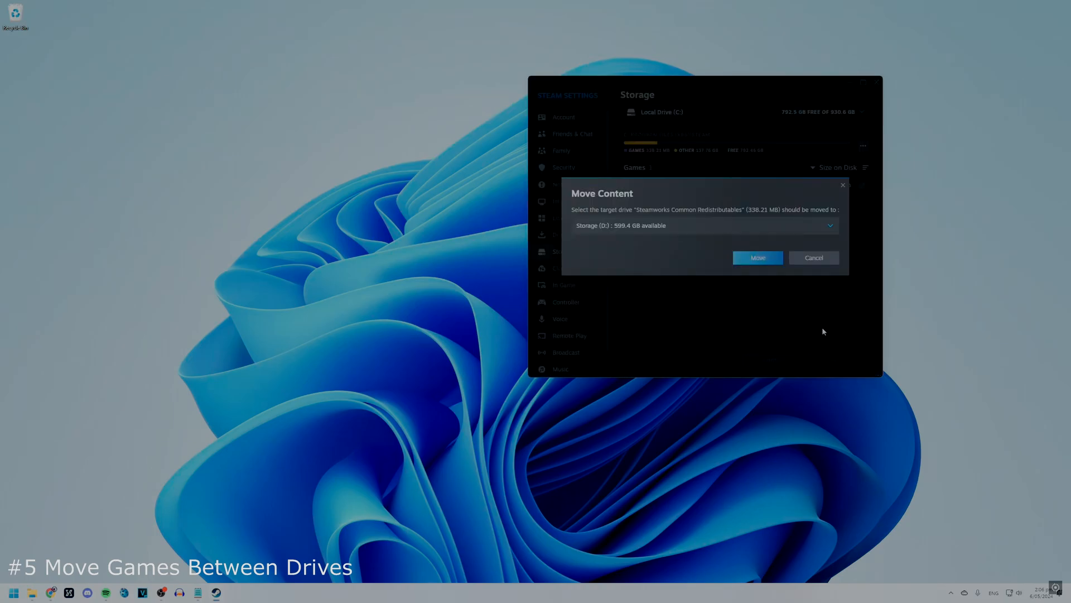
{"action": "mouse_move", "coordinate": [614, 233]}
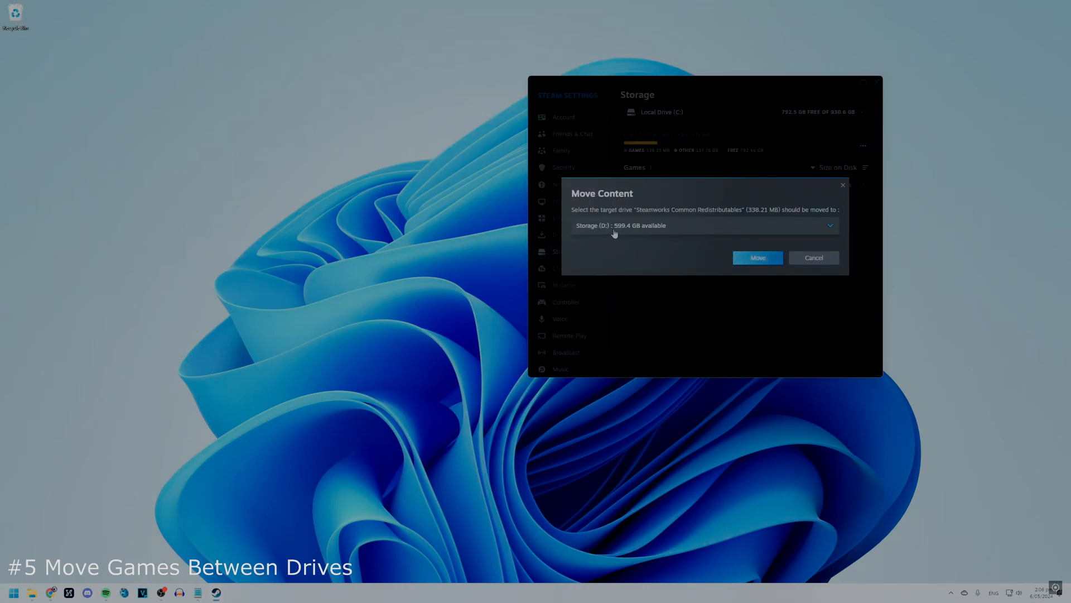
{"action": "left_click", "coordinate": [705, 225]}
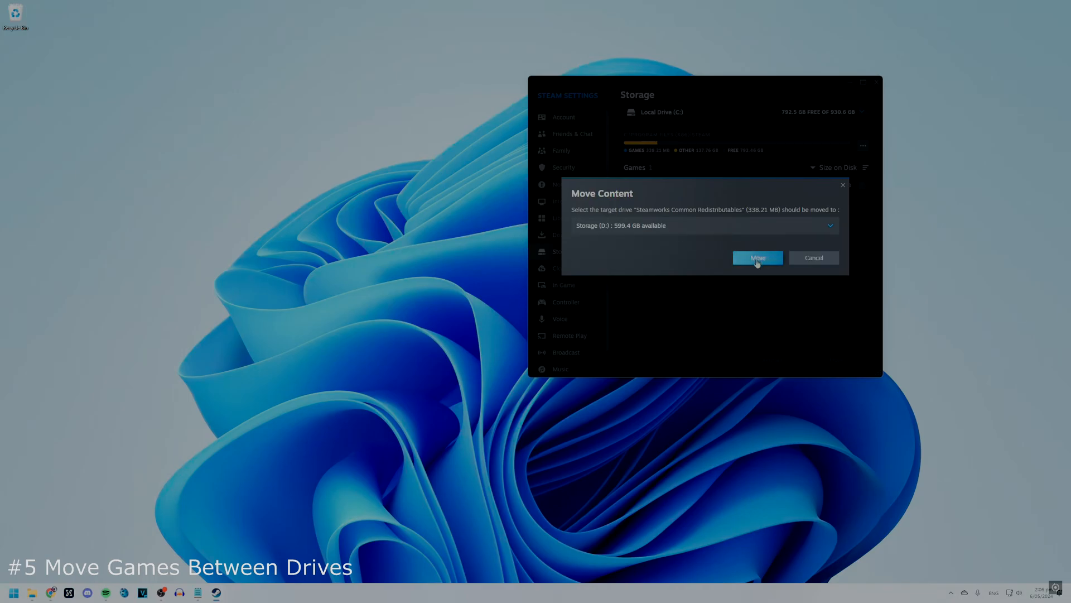
{"action": "mouse_move", "coordinate": [769, 264]}
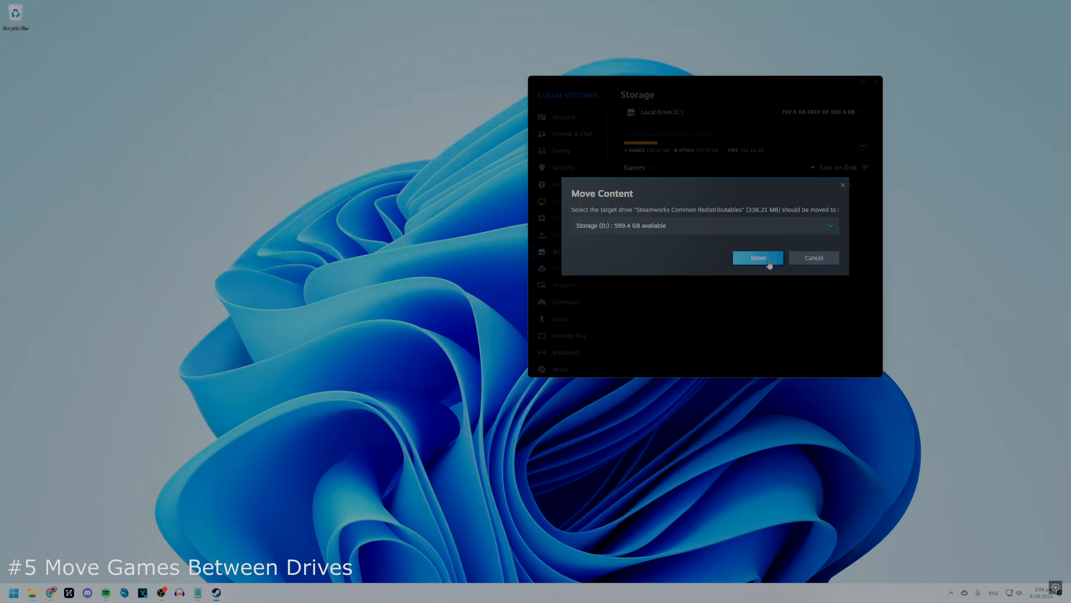
{"action": "mouse_move", "coordinate": [815, 261]}
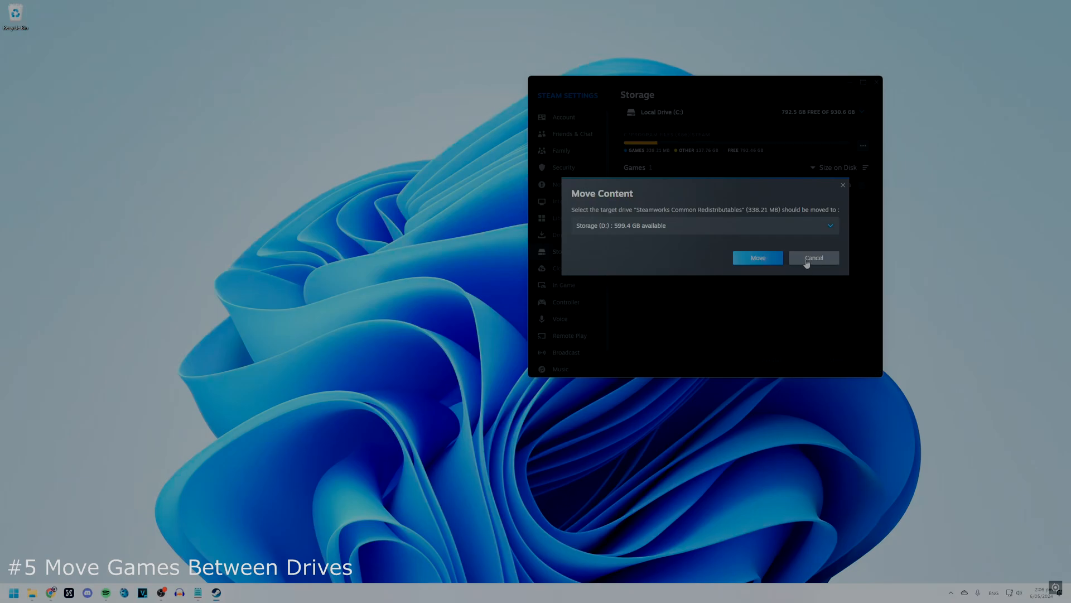
{"action": "left_click", "coordinate": [814, 256]}
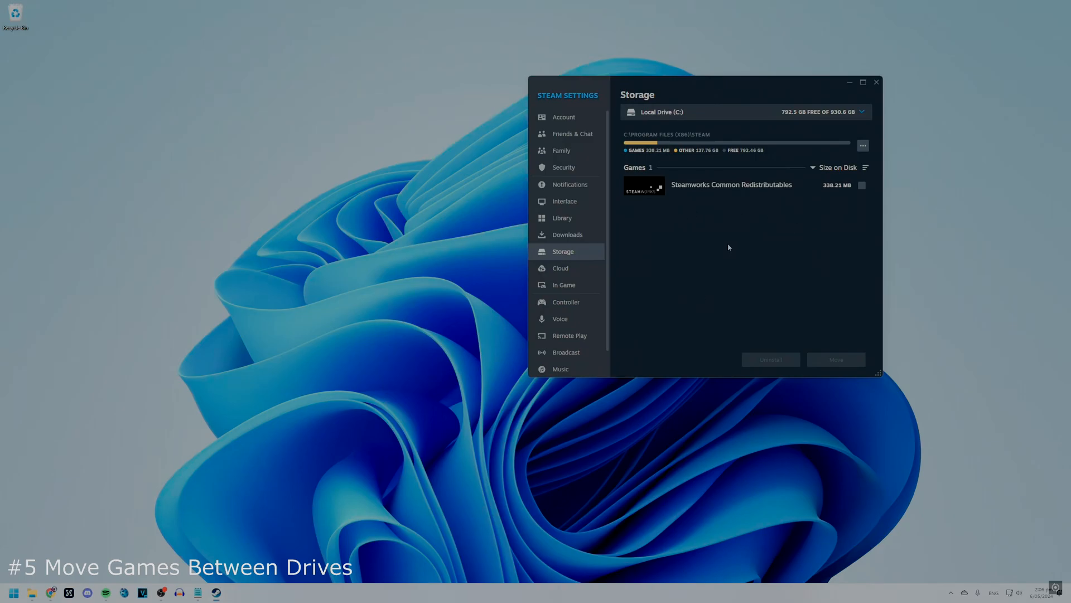
{"action": "mouse_move", "coordinate": [722, 241]}
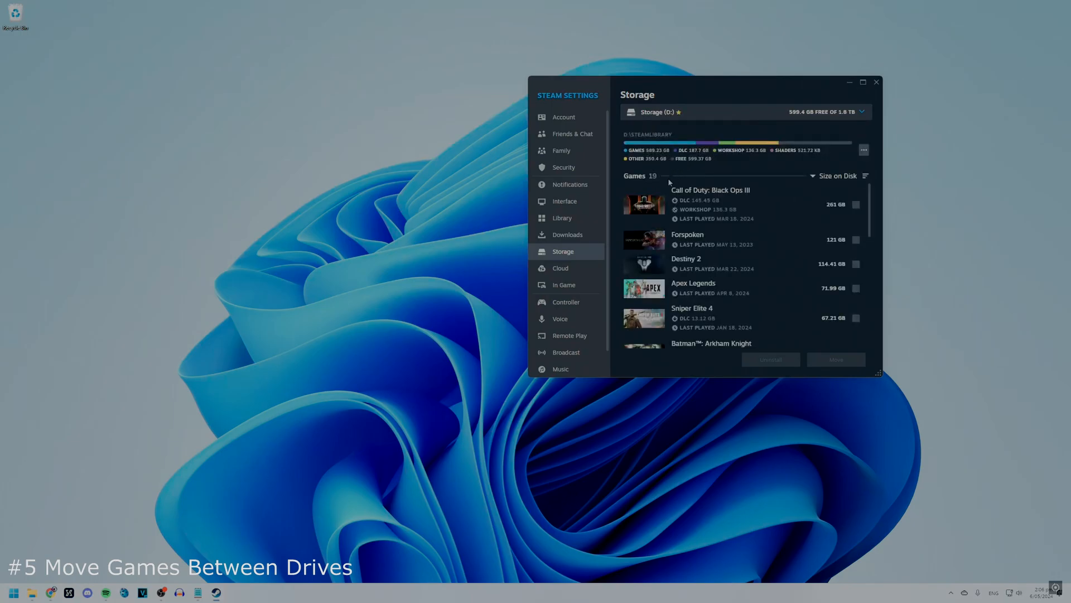
{"action": "scroll", "scroll_direction": "down", "scroll_amount": 3}
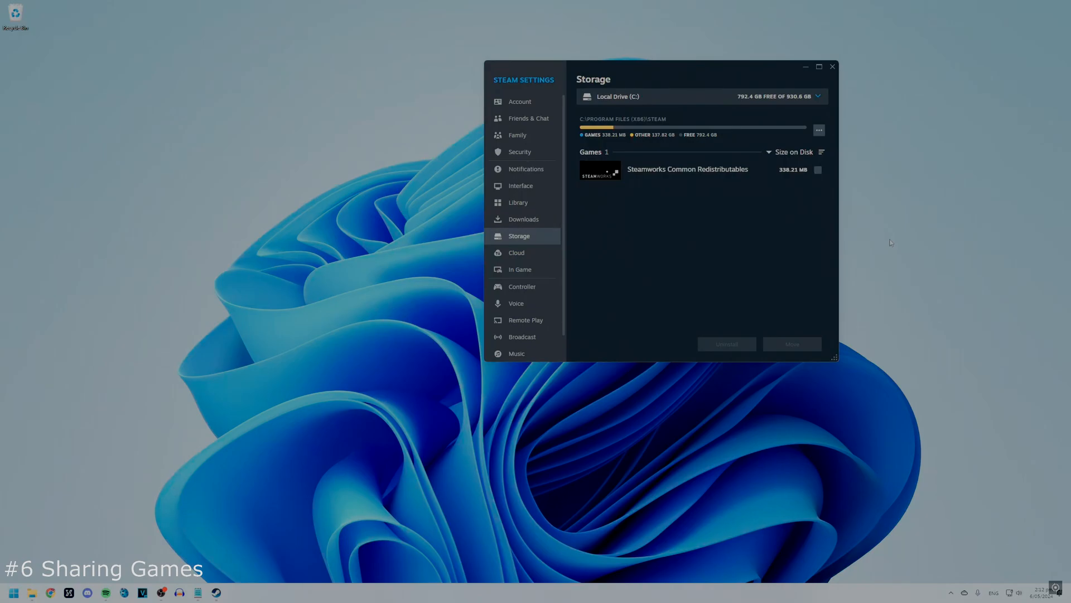
{"action": "mouse_move", "coordinate": [897, 243]}
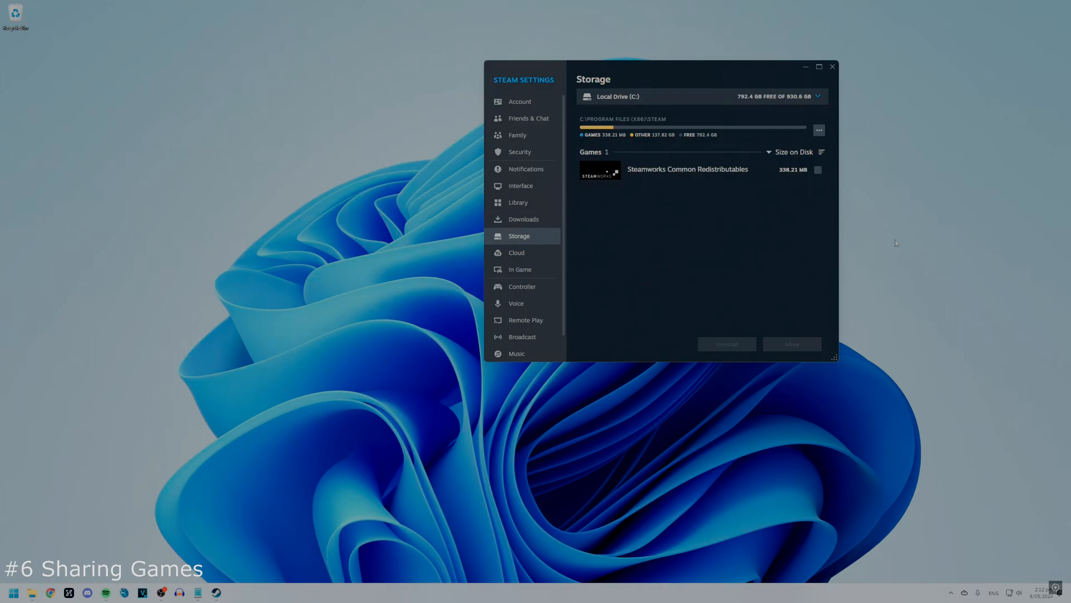
{"action": "mouse_move", "coordinate": [899, 241]}
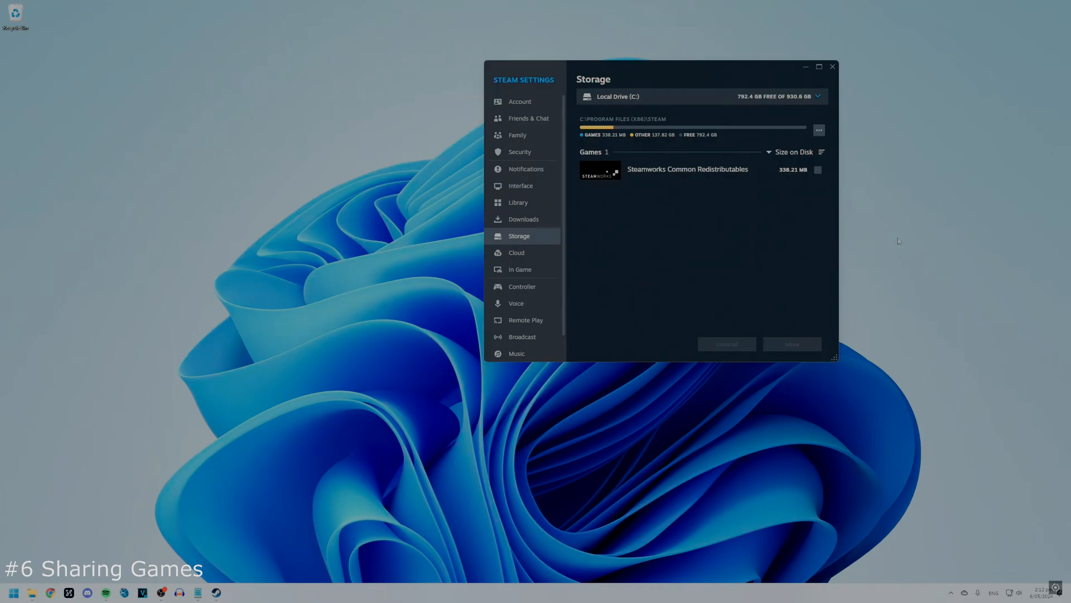
{"action": "mouse_move", "coordinate": [902, 236]}
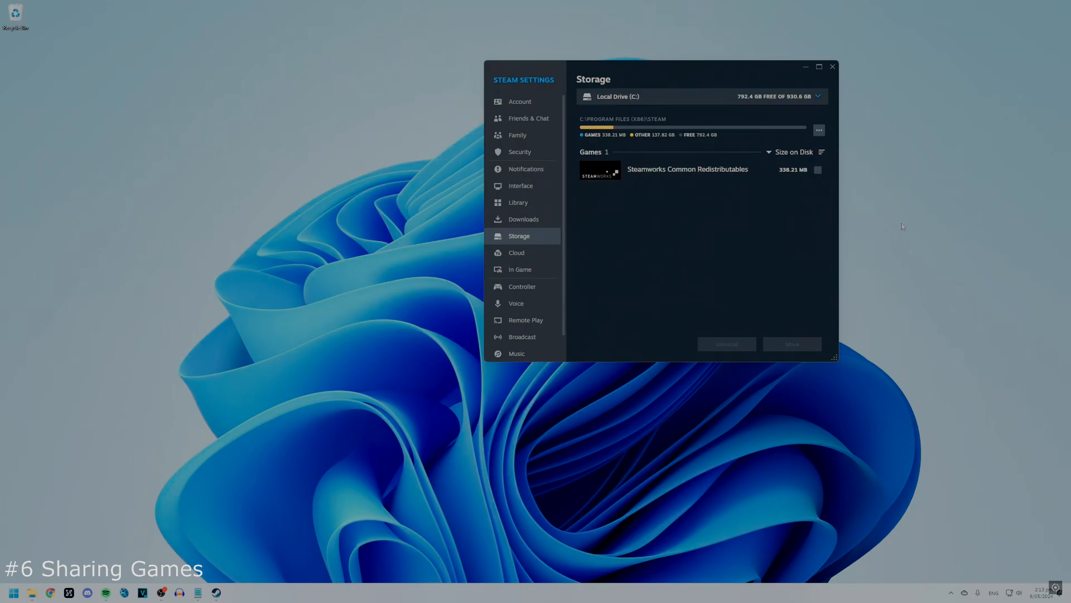
{"action": "mouse_move", "coordinate": [873, 212]}
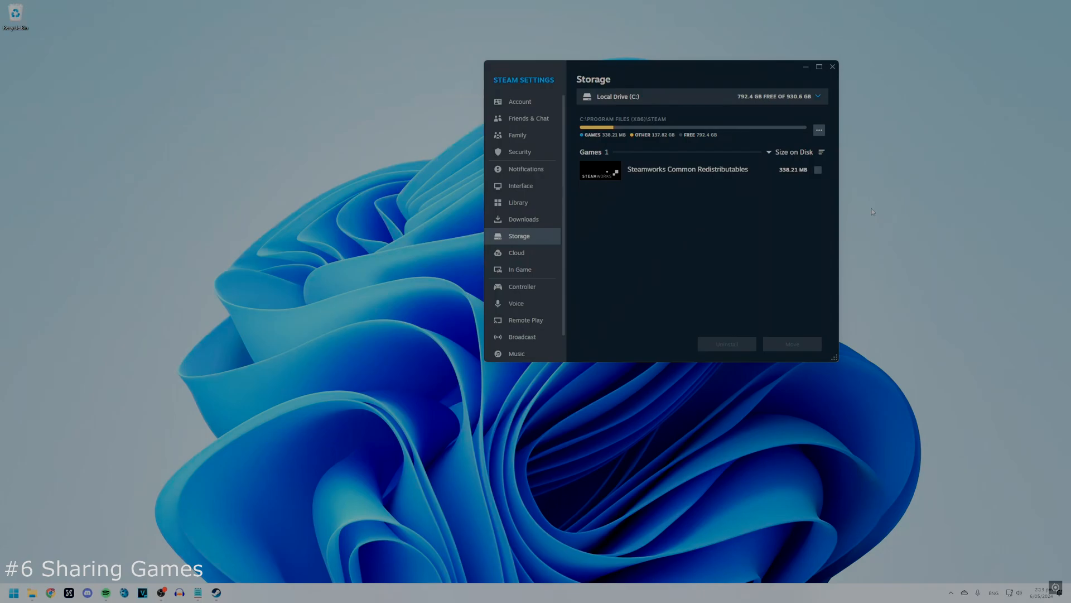
{"action": "mouse_move", "coordinate": [629, 283]}
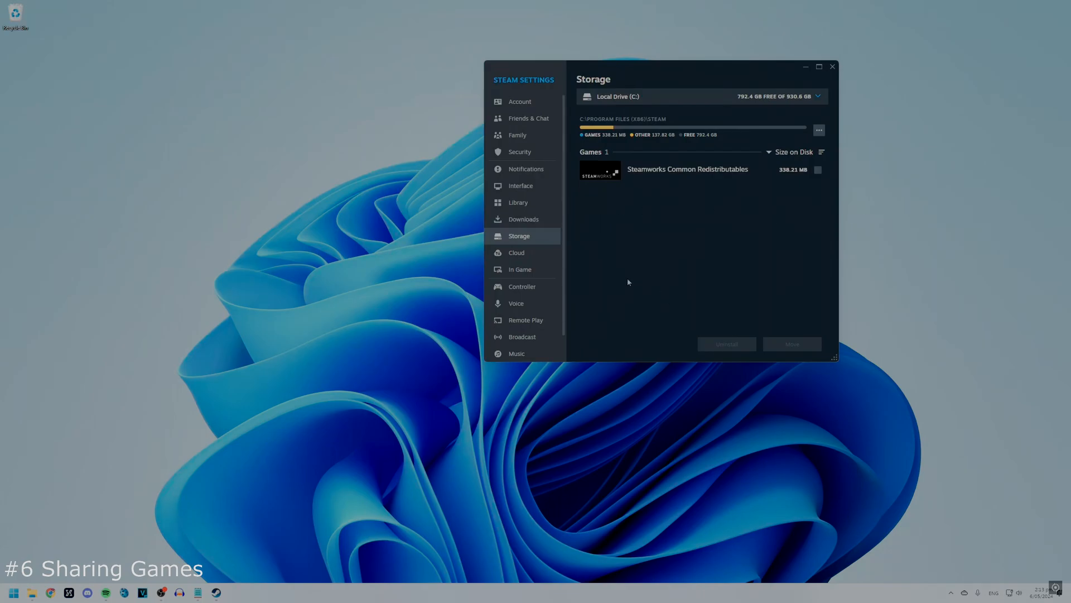
{"action": "mouse_move", "coordinate": [525, 139]}
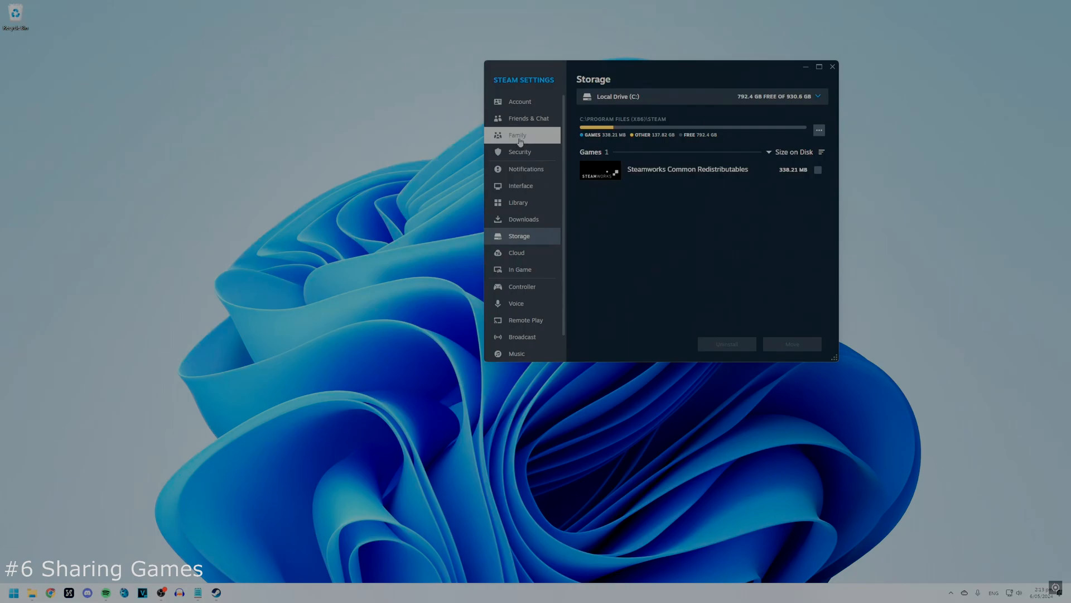
Authorize library sharing on this device and reach the Manage Family Library Sharing page.
{"action": "left_click", "coordinate": [516, 135]}
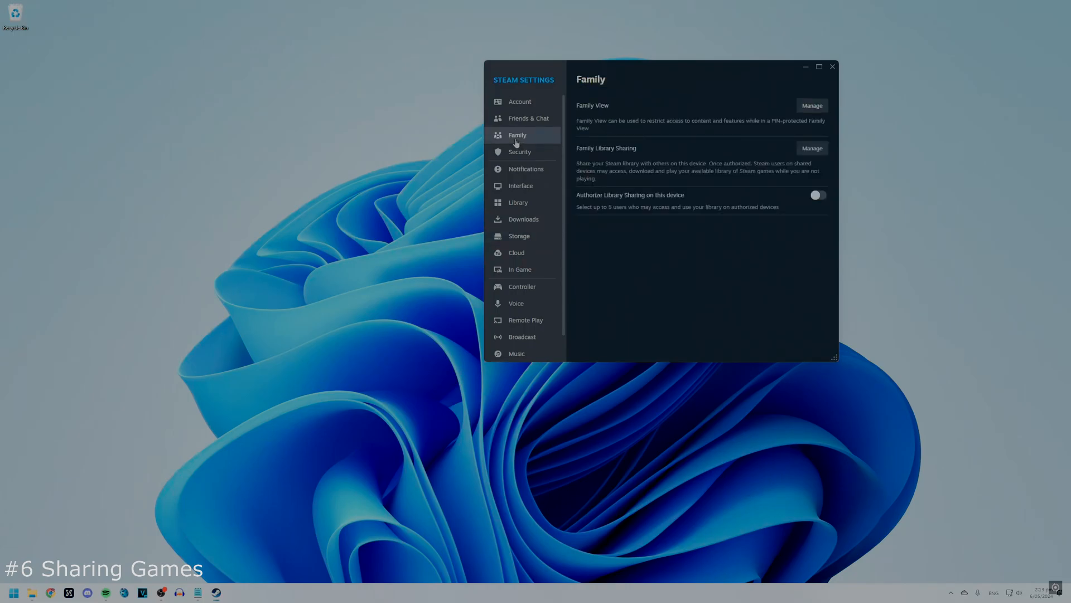
{"action": "mouse_move", "coordinate": [644, 199]}
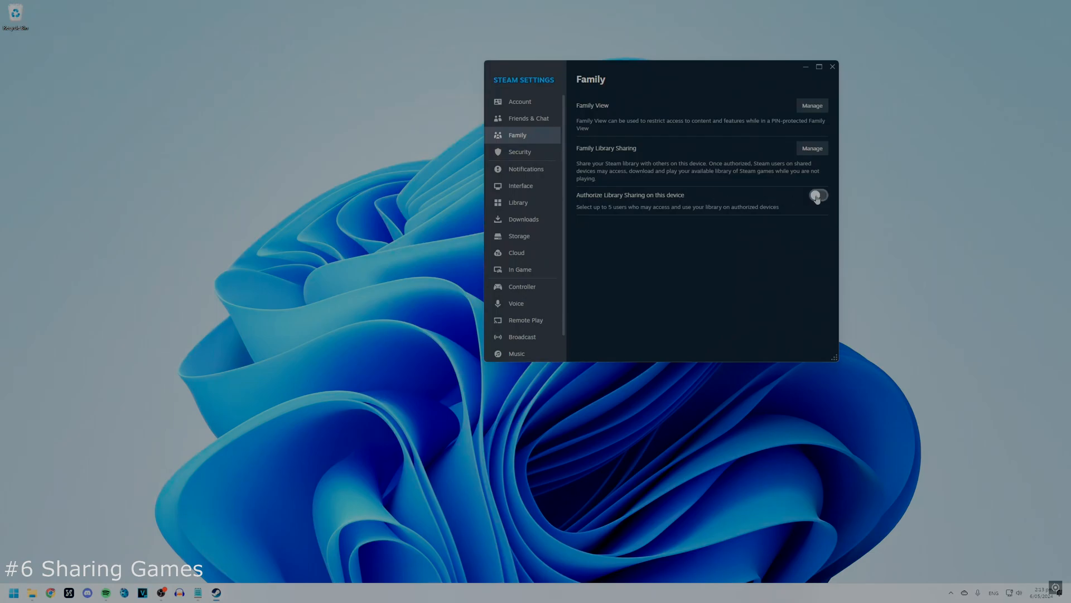
{"action": "left_click", "coordinate": [819, 195]}
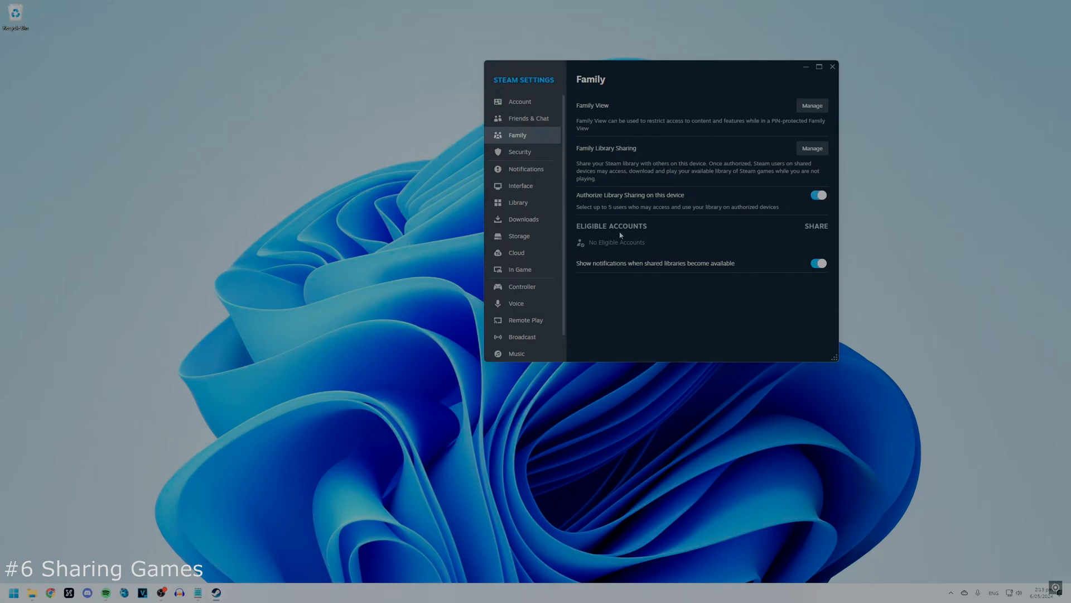
{"action": "mouse_move", "coordinate": [679, 224]}
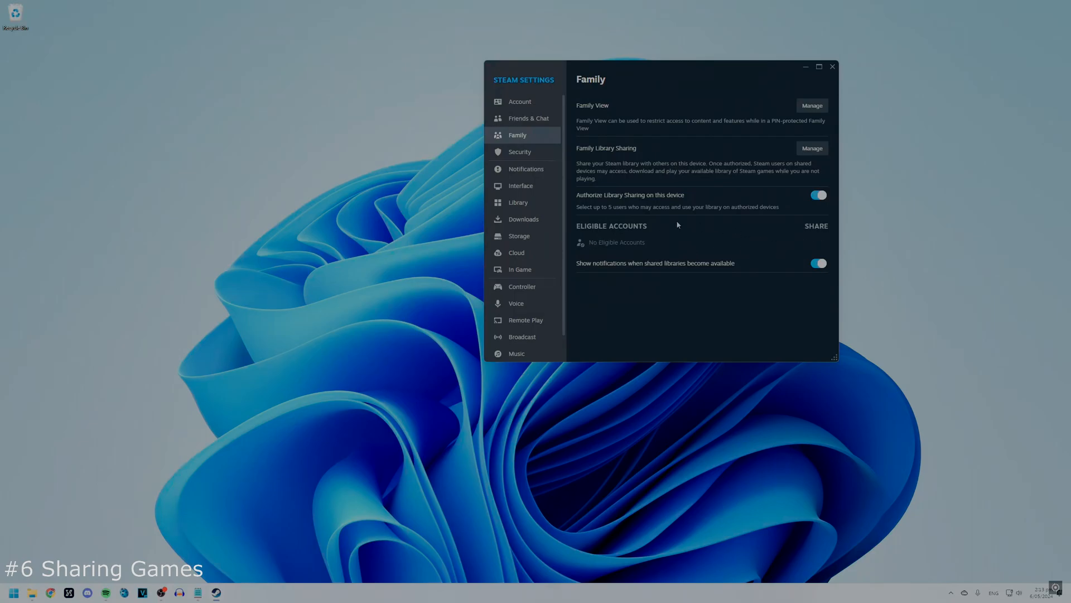
{"action": "mouse_move", "coordinate": [614, 233]}
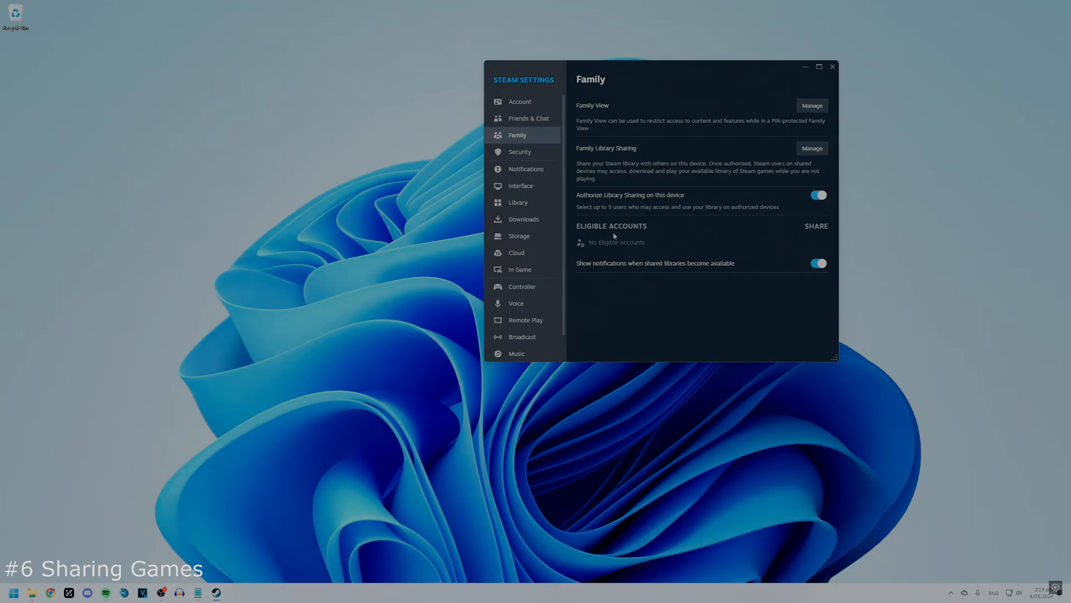
{"action": "mouse_move", "coordinate": [819, 246]}
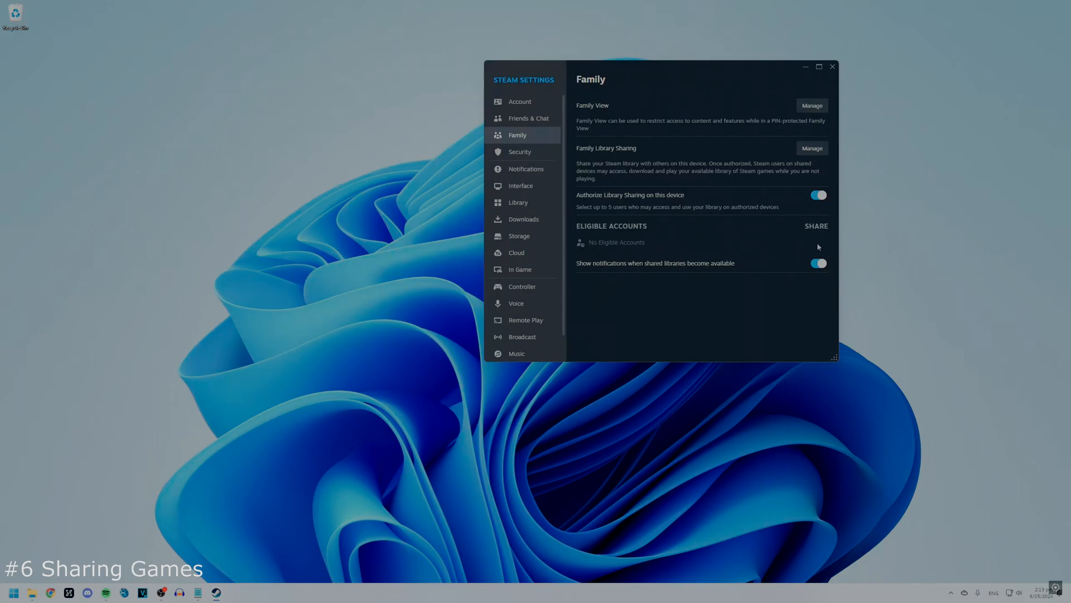
{"action": "mouse_move", "coordinate": [808, 250]}
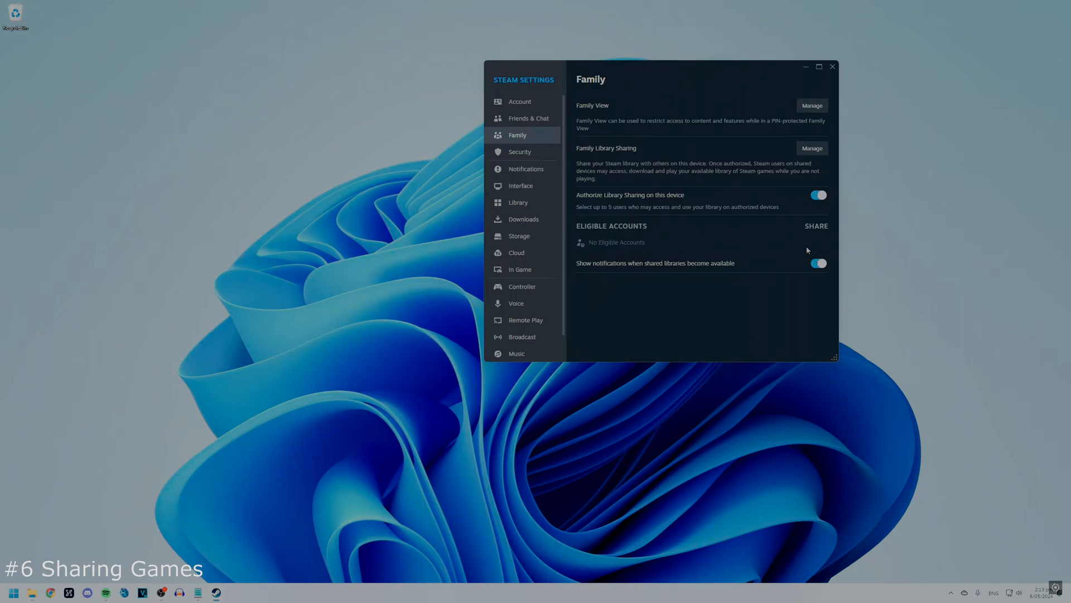
{"action": "mouse_move", "coordinate": [826, 234]}
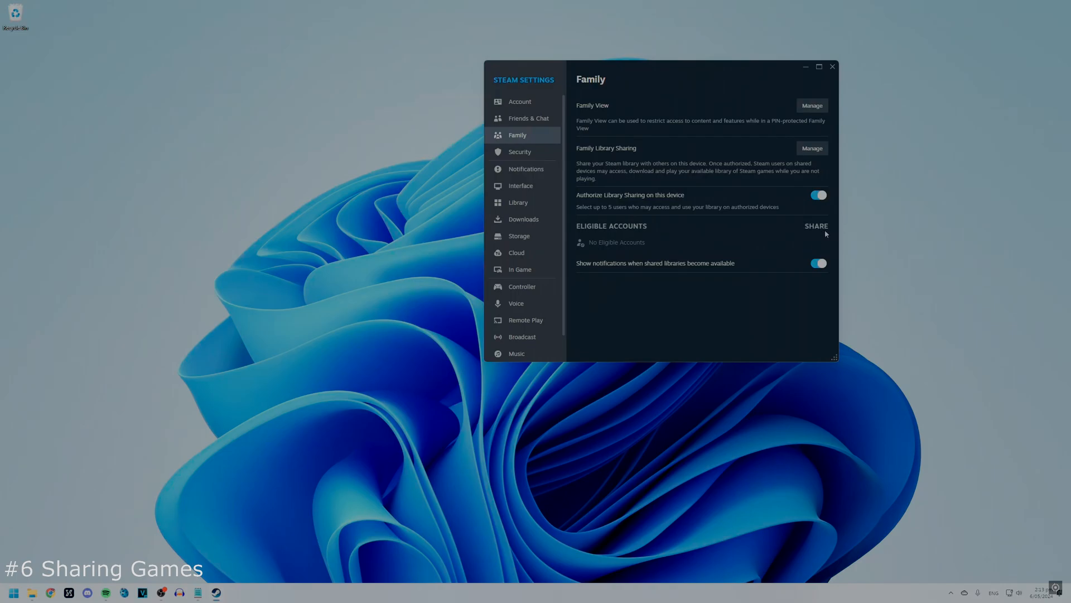
{"action": "mouse_move", "coordinate": [822, 237]}
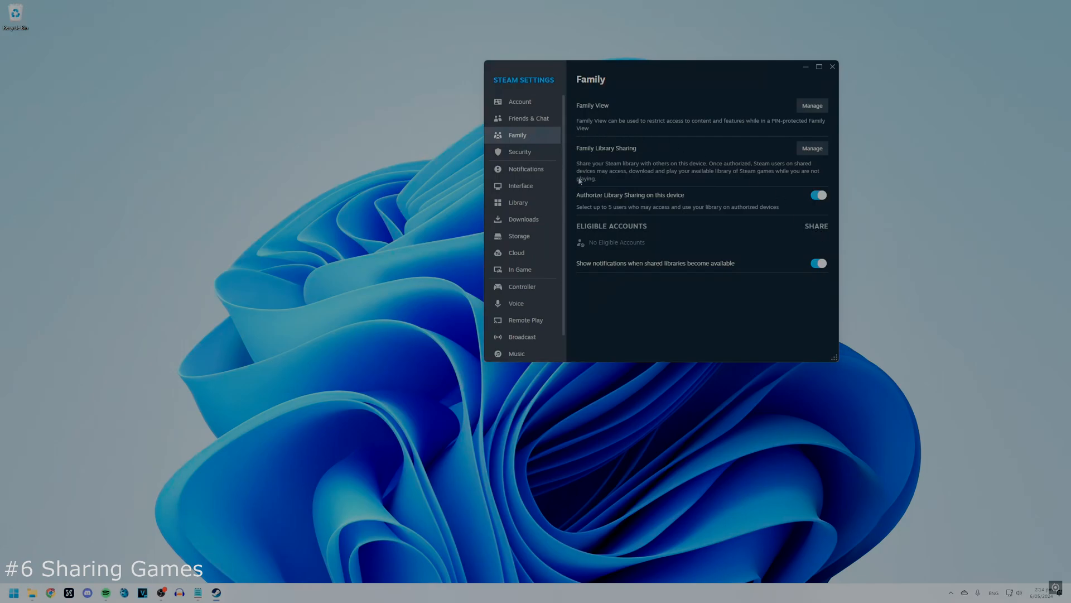
{"action": "mouse_move", "coordinate": [786, 179]}
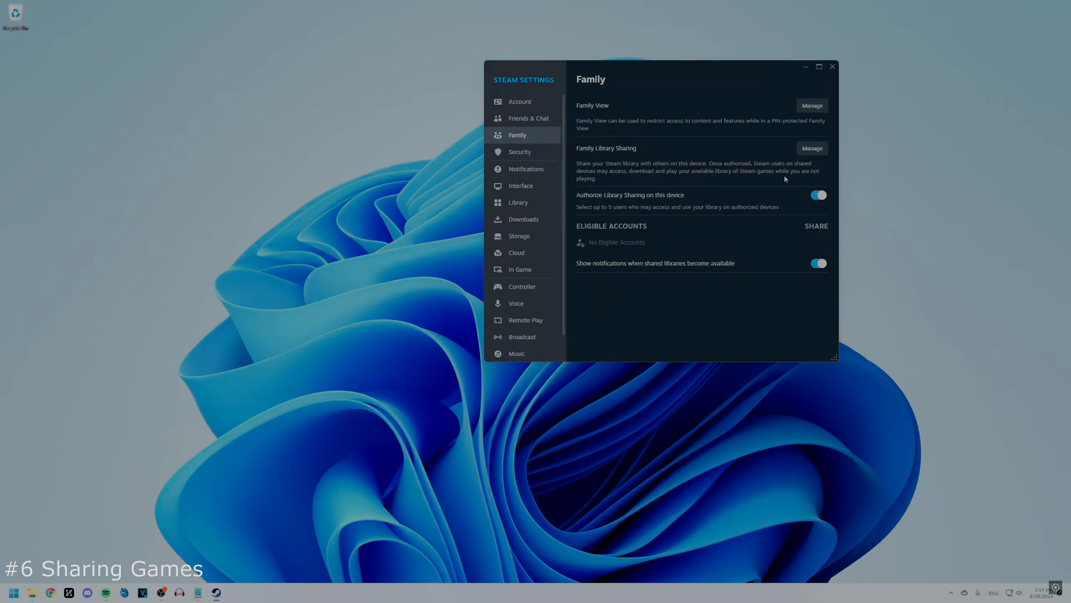
{"action": "mouse_move", "coordinate": [790, 179]}
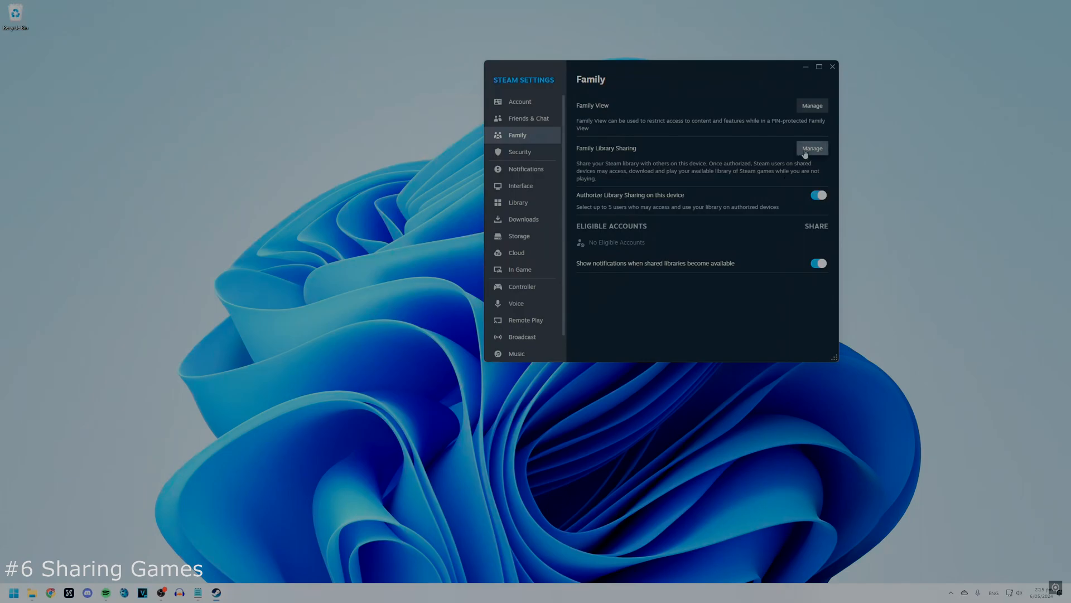
{"action": "left_click", "coordinate": [812, 148]}
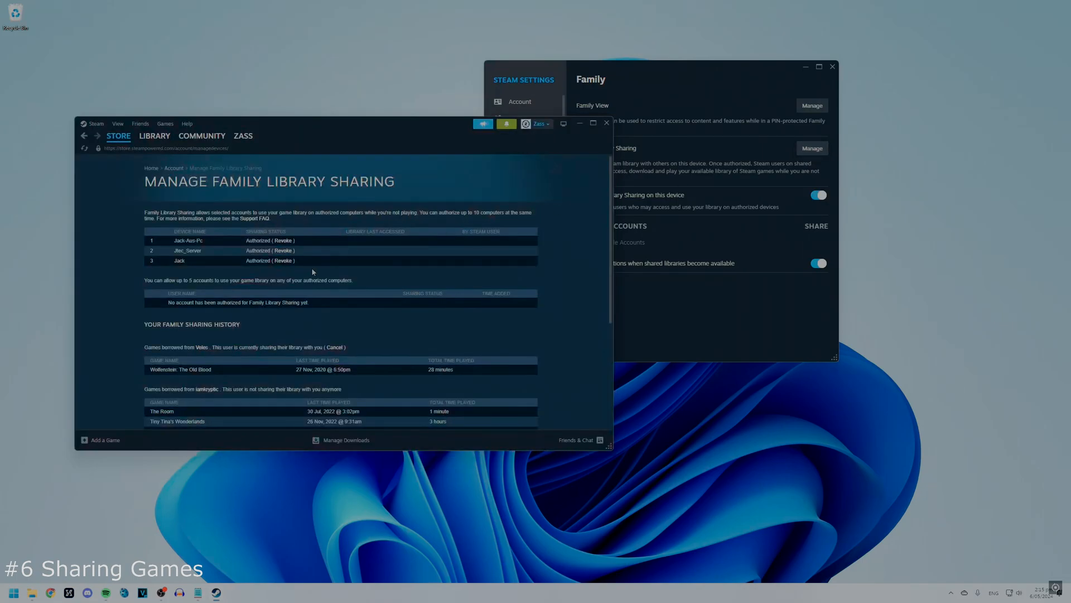